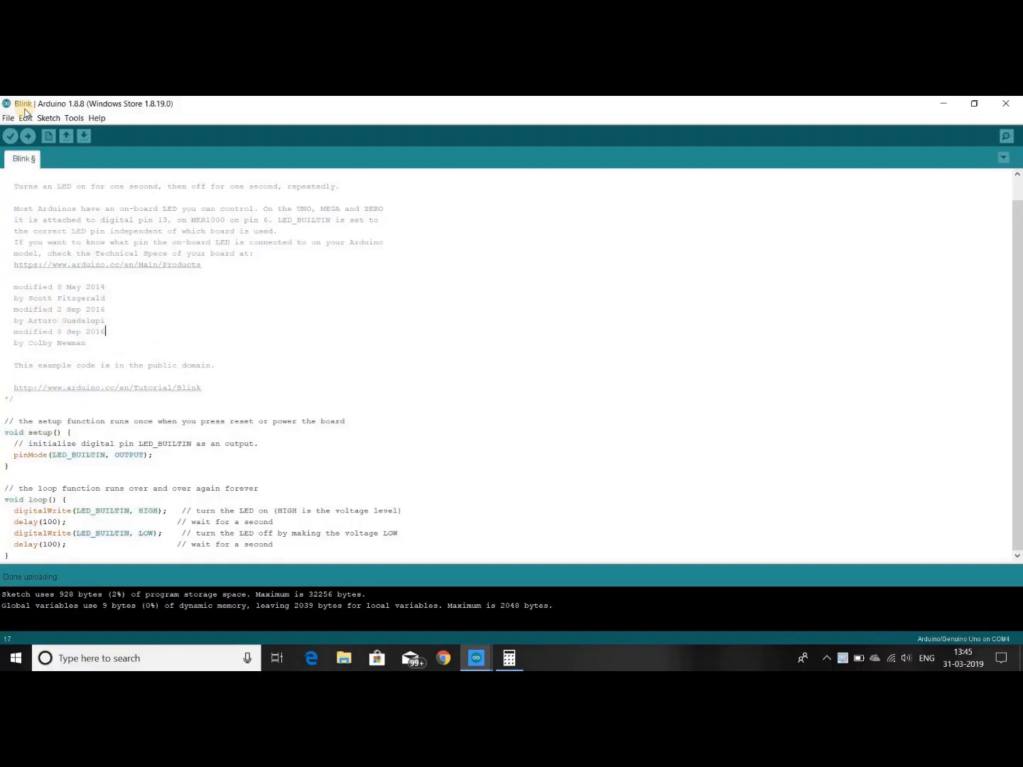
Launch the Windows Calculator alongside the open Blink sketch.
{"action": "left_click", "coordinate": [9, 118]}
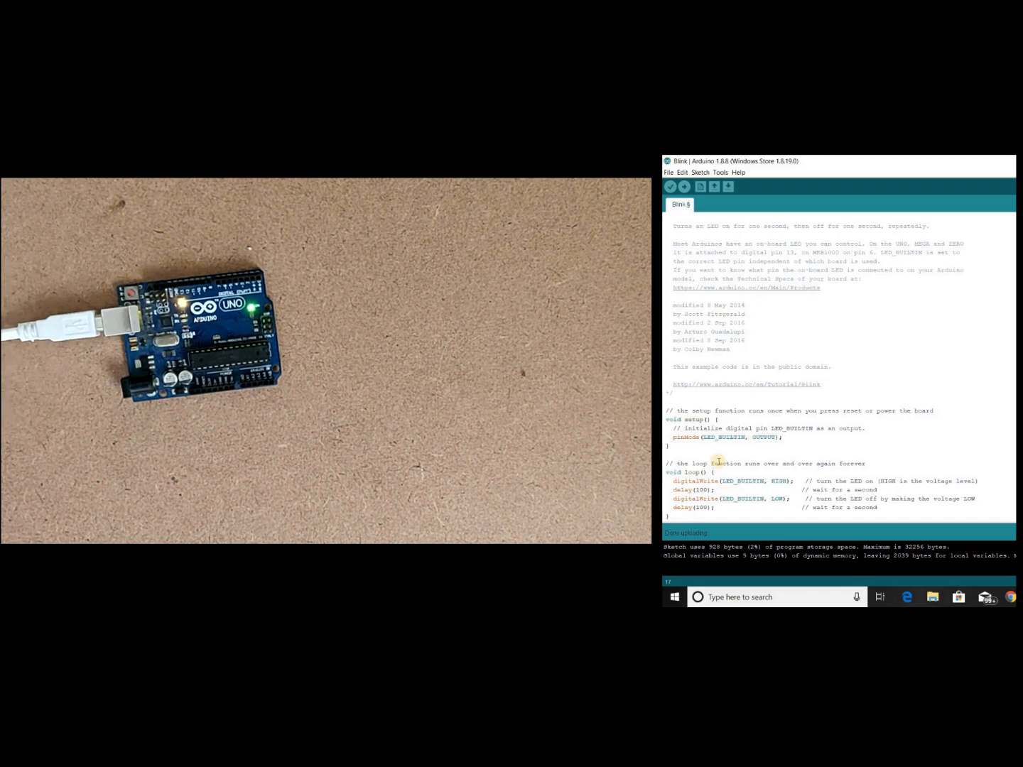
{"action": "left_click", "coordinate": [682, 186]}
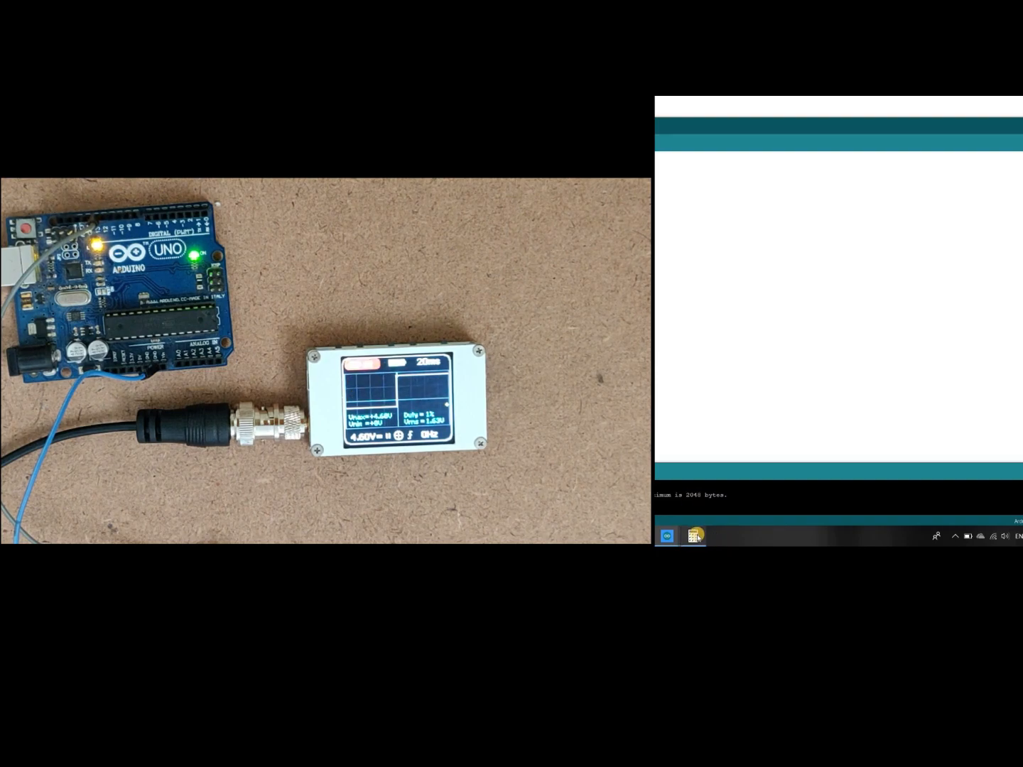
Compute 1 ÷ 100 = 0.01 and then 10 ÷ 2 to get the delay values.
{"action": "left_click", "coordinate": [694, 537]}
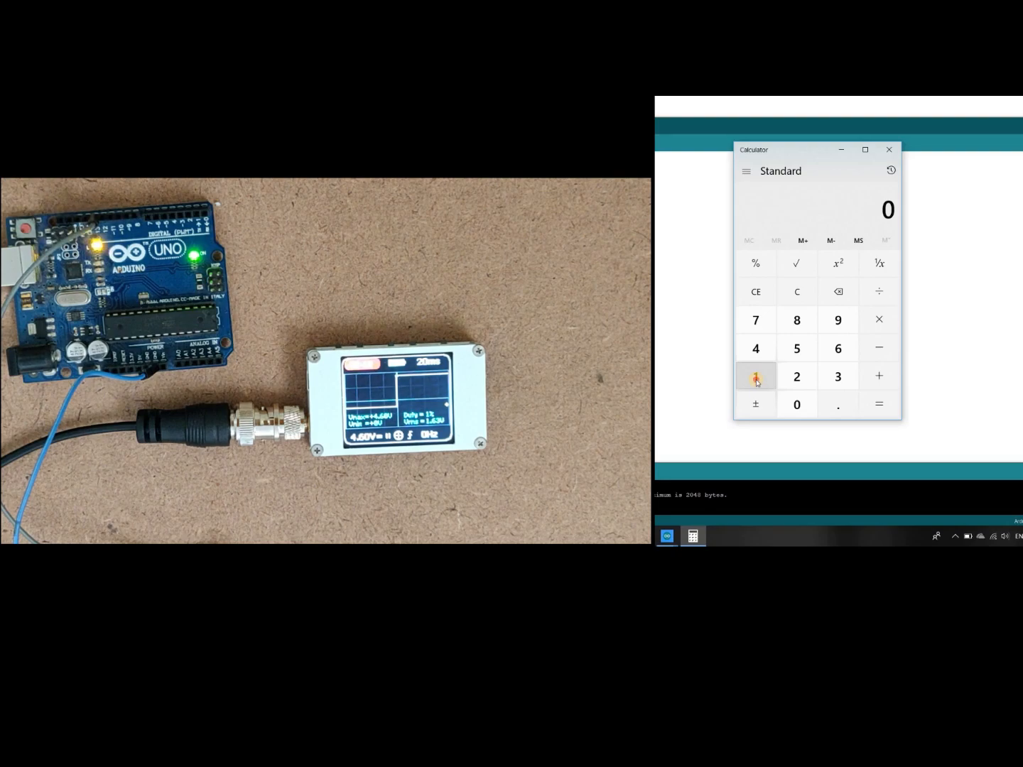
{"action": "left_click", "coordinate": [756, 375]}
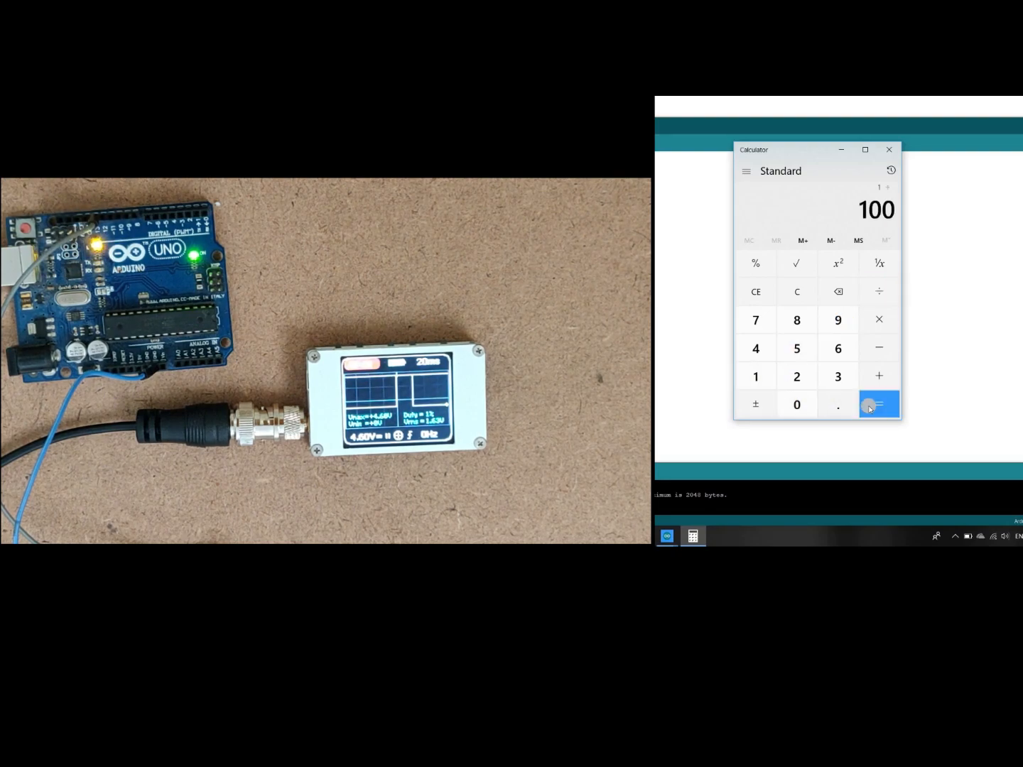
{"action": "left_click", "coordinate": [879, 404]}
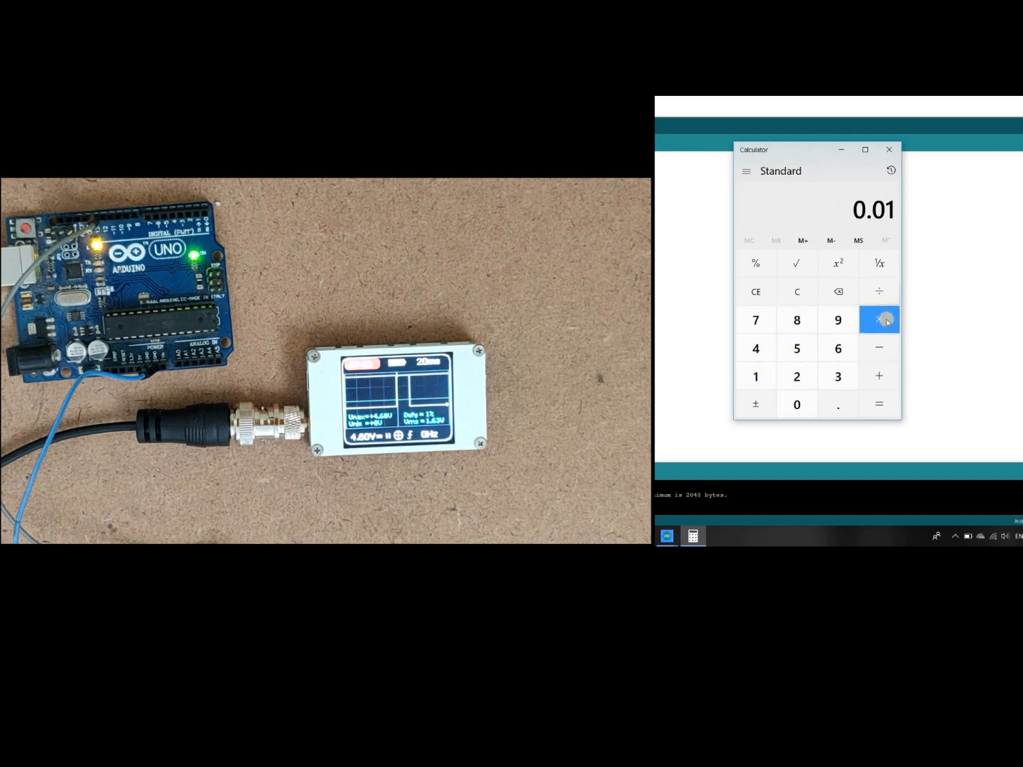
{"action": "left_click", "coordinate": [757, 375]}
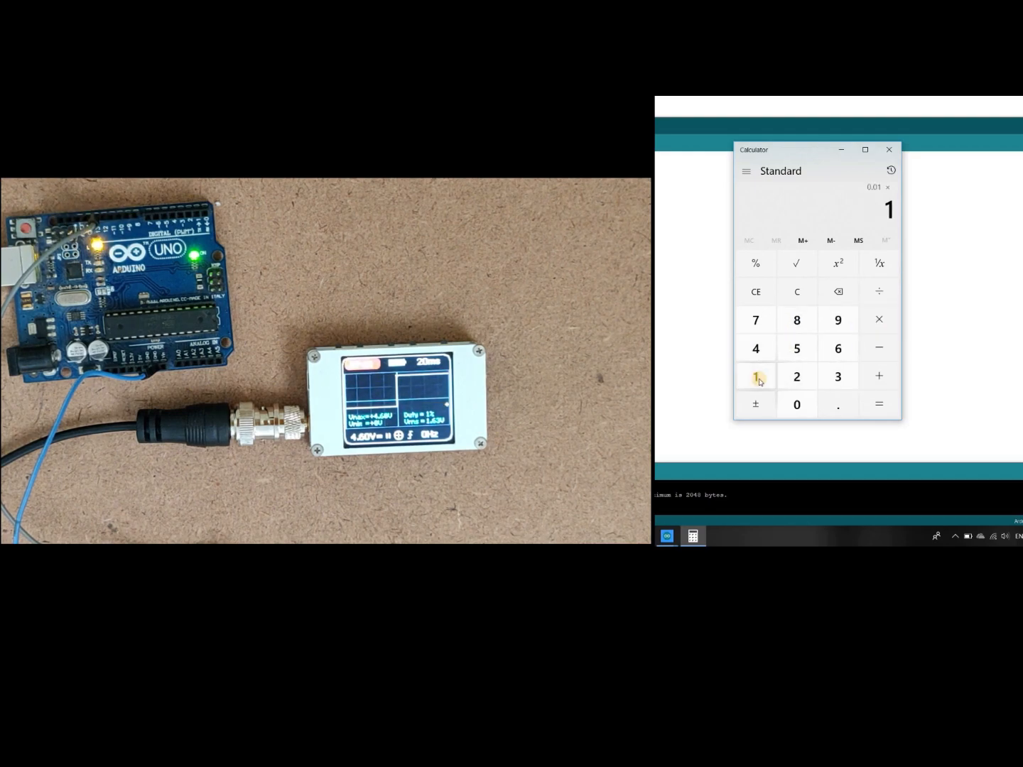
{"action": "left_click", "coordinate": [796, 404]}
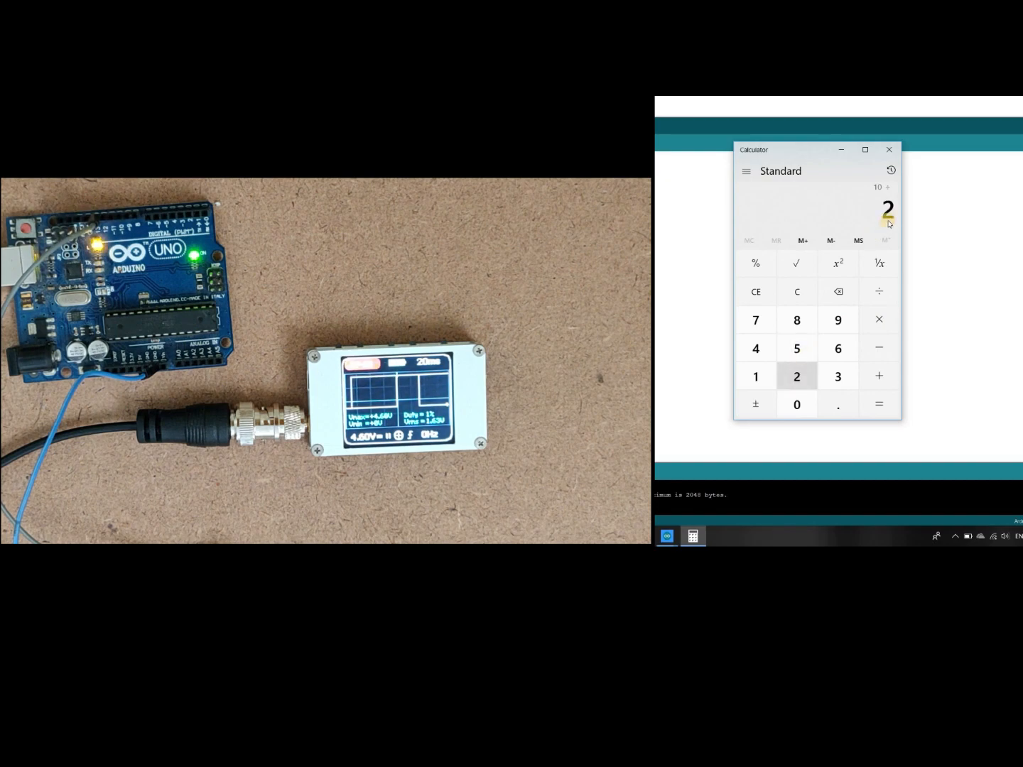
{"action": "left_click", "coordinate": [878, 403]}
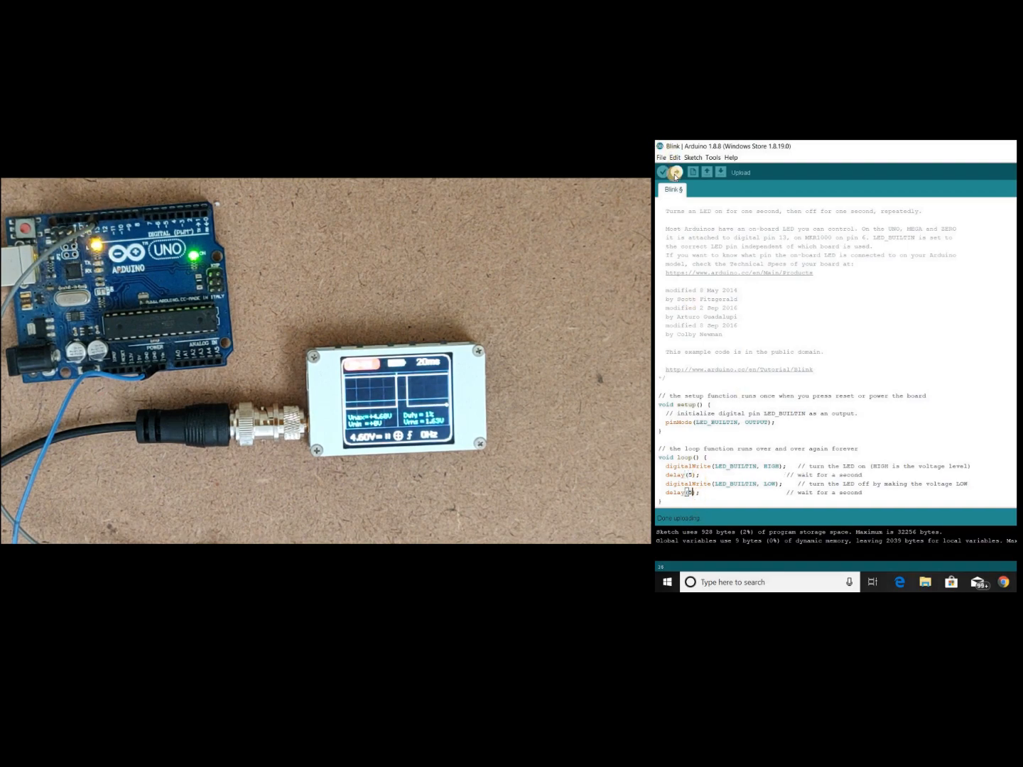
Upload the Blink sketch with its shortened delays to the Uno for a ~100 Hz square wave.
{"action": "left_click", "coordinate": [674, 172]}
{"action": "type", "text": "1"}
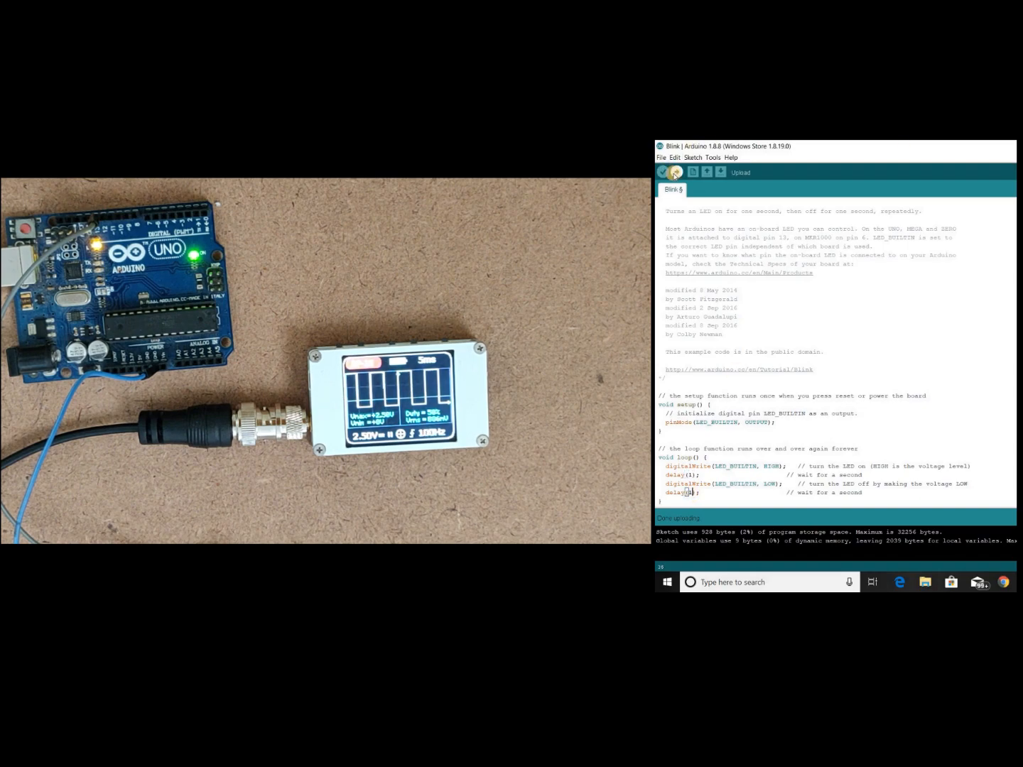
Upload the Blink version using 500-microsecond delays to the board.
{"action": "left_click", "coordinate": [673, 172]}
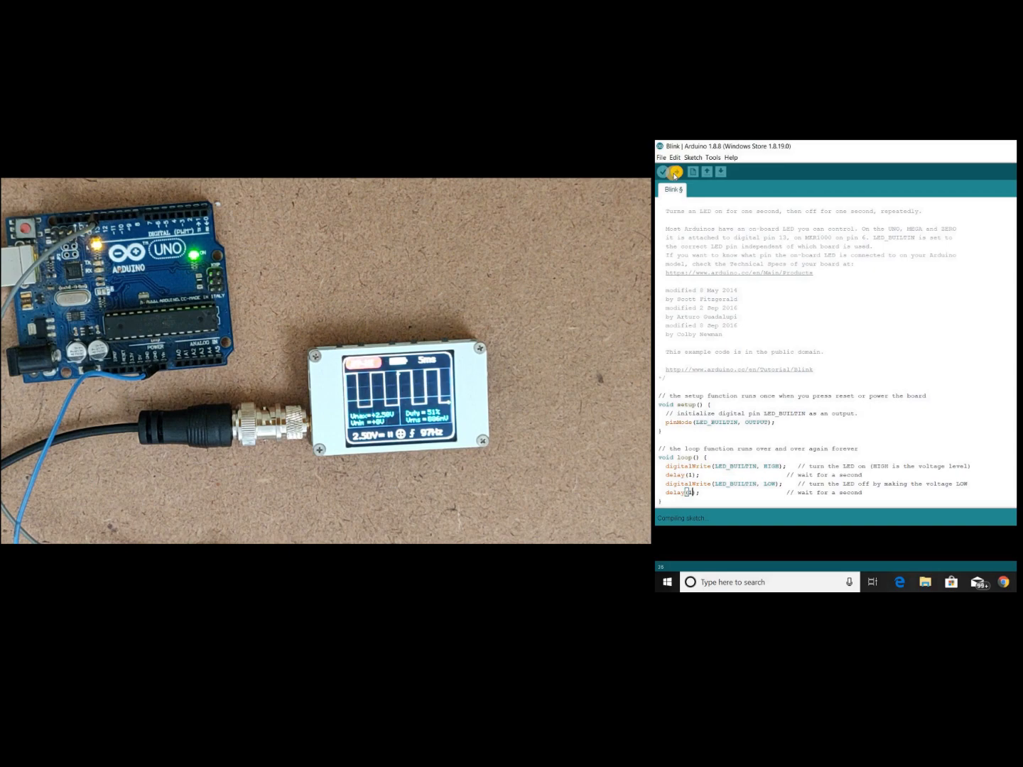
{"action": "left_click", "coordinate": [674, 172]}
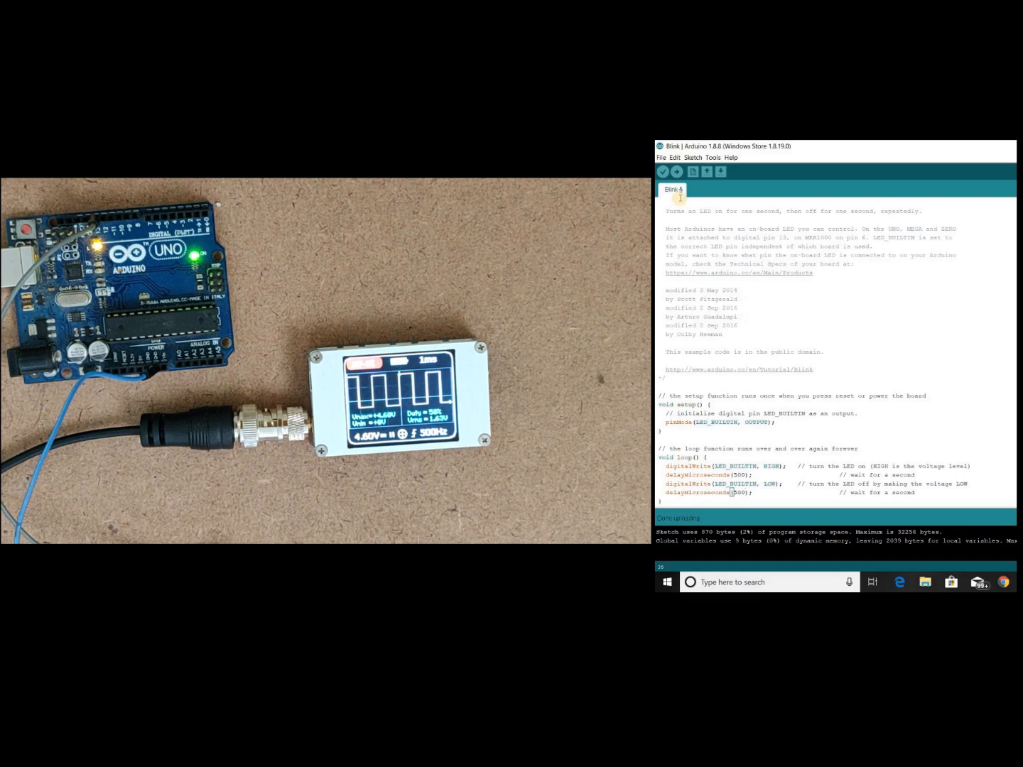
{"action": "mouse_move", "coordinate": [677, 172]}
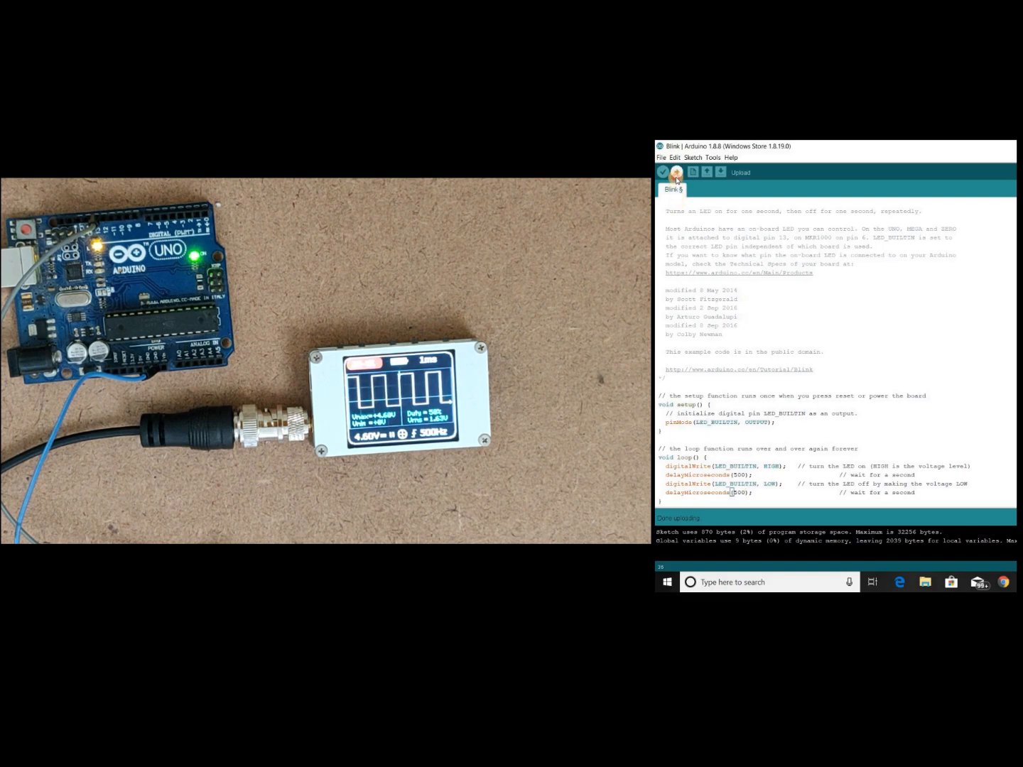
Upload the Blink sketch with shorter microsecond delays for a ~1 kHz square wave.
{"action": "left_click", "coordinate": [678, 172]}
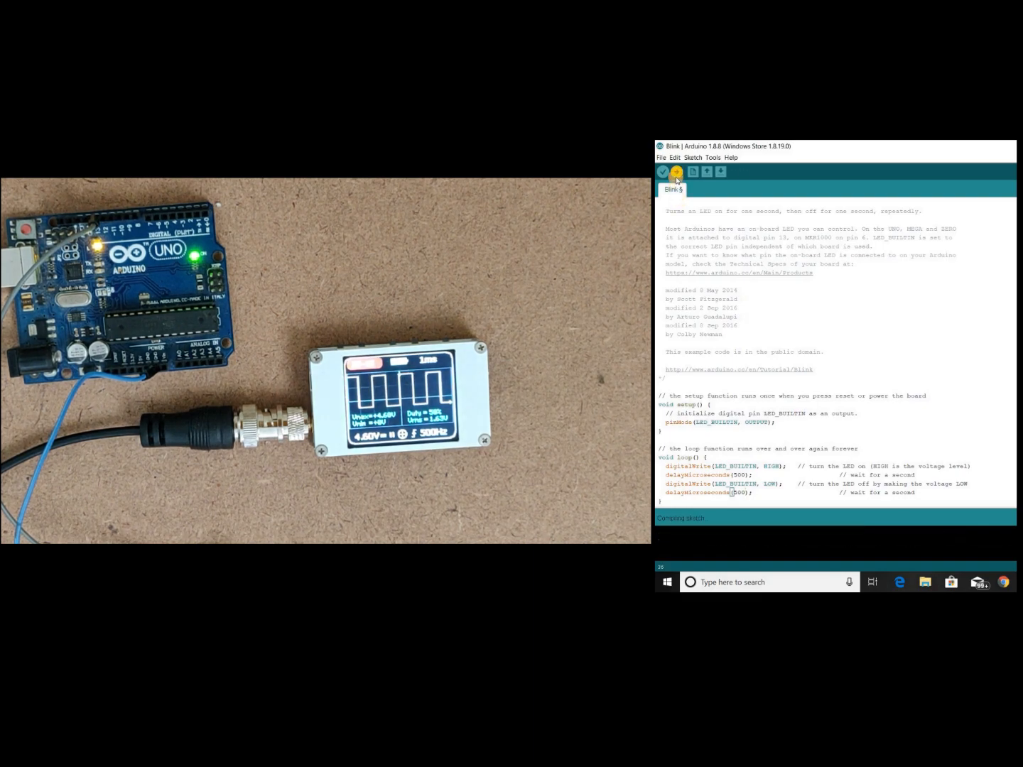
{"action": "left_click", "coordinate": [677, 172]}
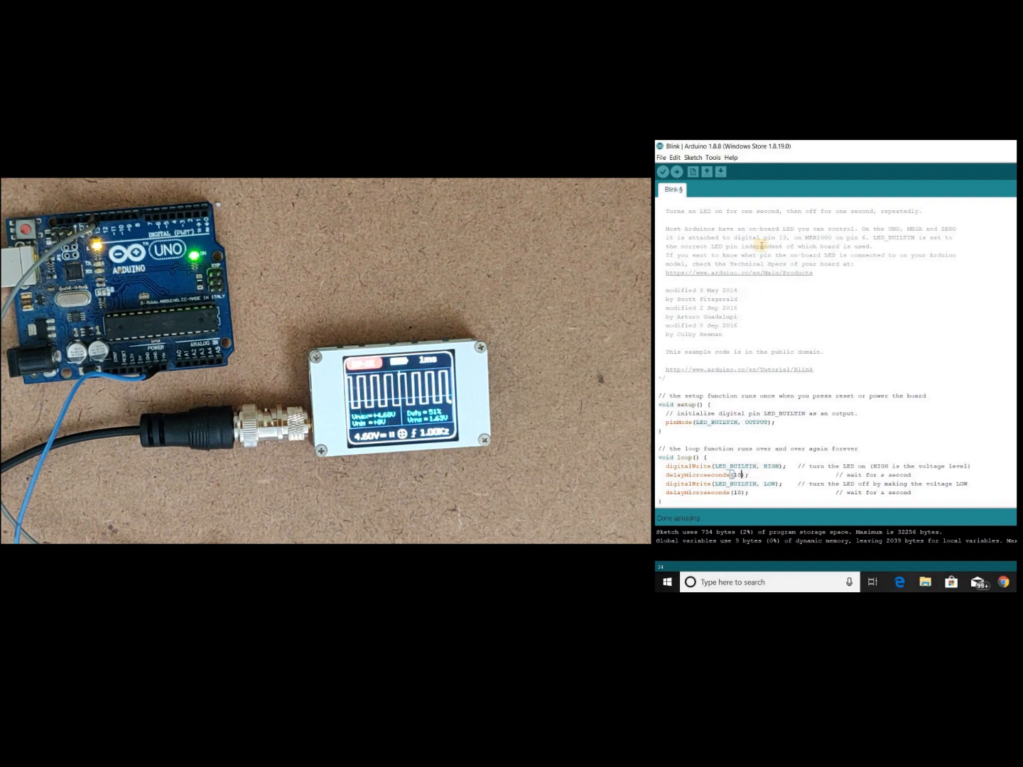
Upload Blink again with still smaller microsecond delays for a faster square wave.
{"action": "left_click", "coordinate": [676, 172]}
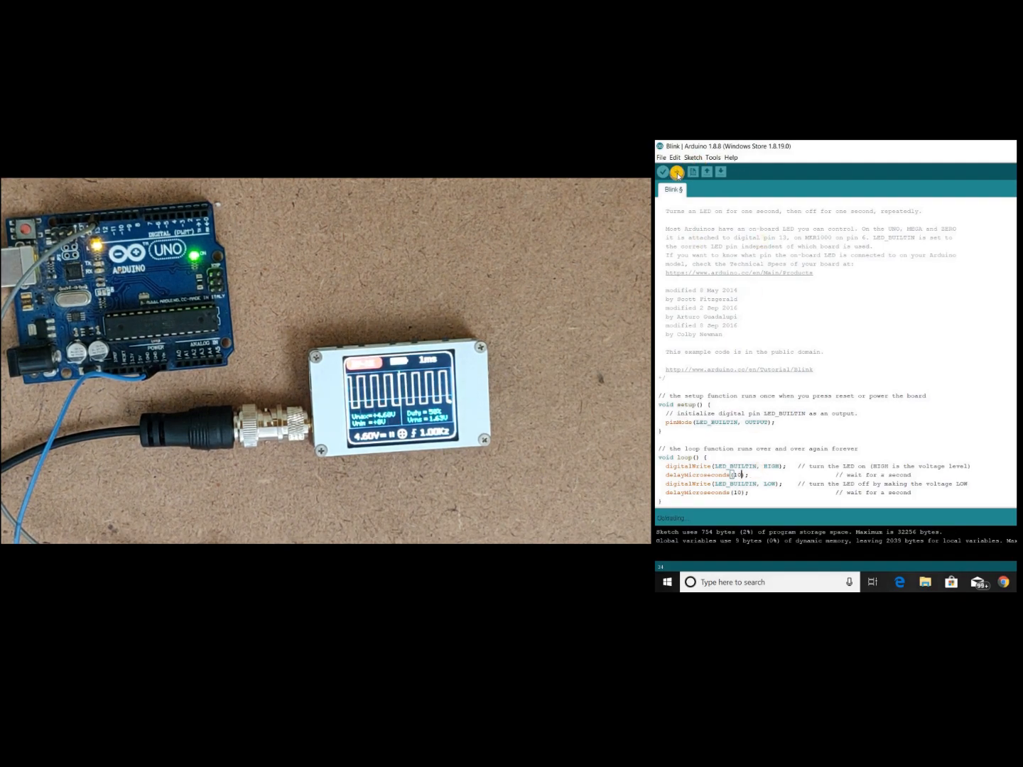
{"action": "left_click", "coordinate": [677, 172]}
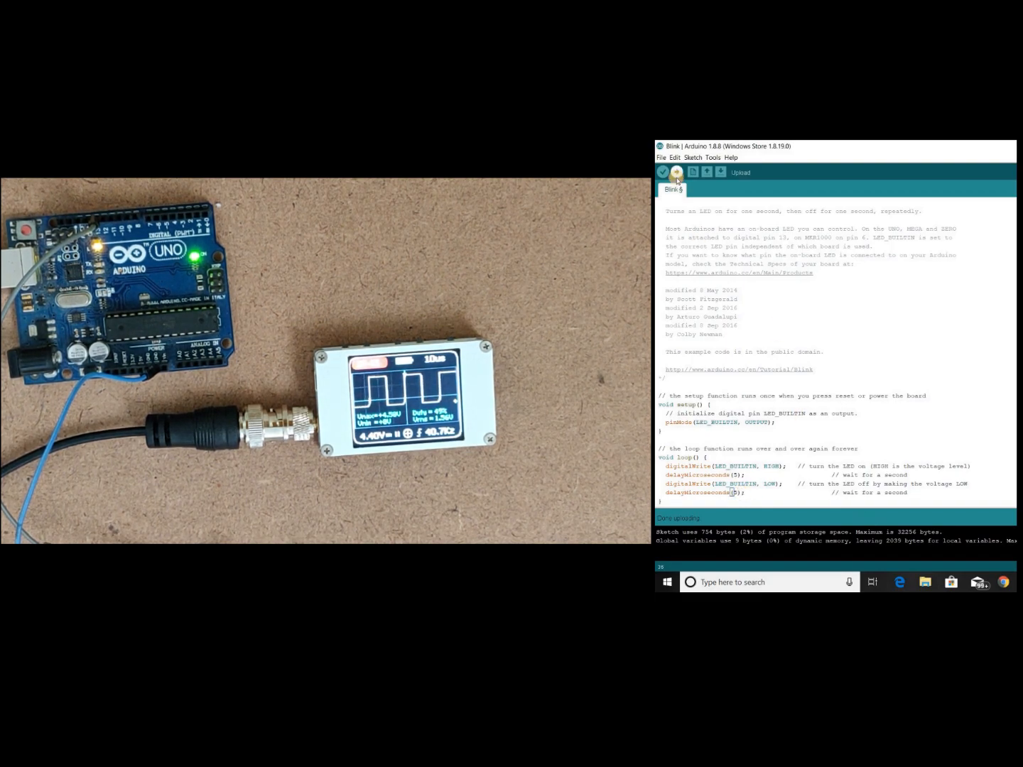
Upload Blink with an even shorter delay to raise the output frequency further.
{"action": "left_click", "coordinate": [681, 173]}
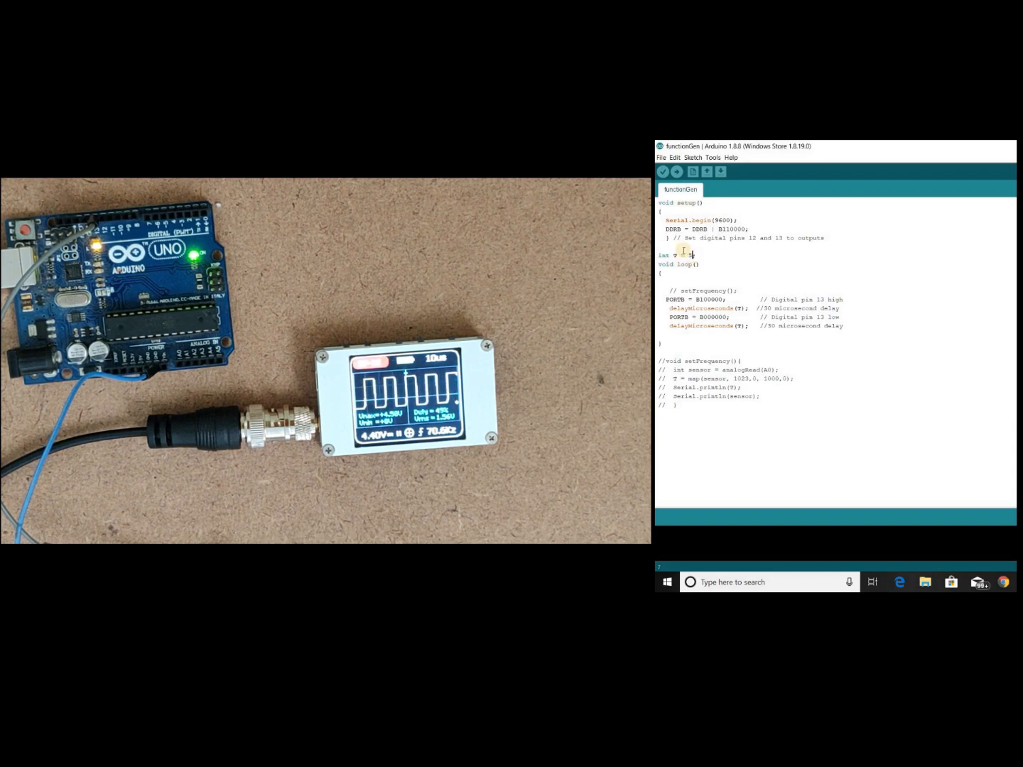
Upload the functionGen port-register sketch and set int T to 5.
{"action": "left_click", "coordinate": [678, 172]}
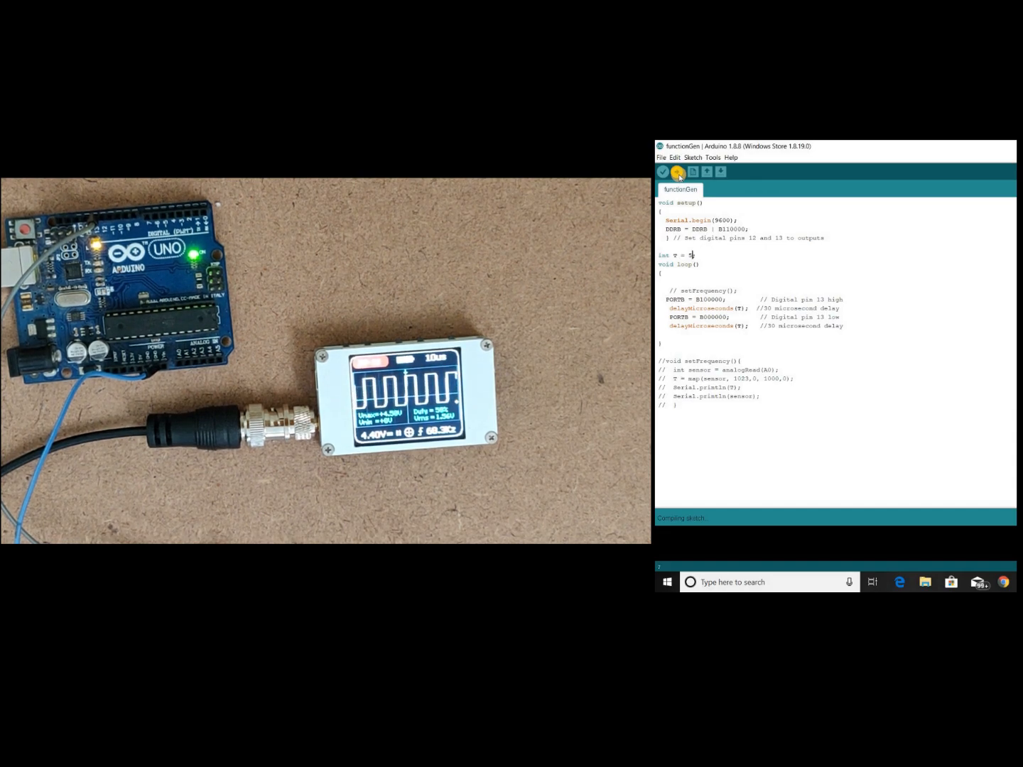
{"action": "left_click", "coordinate": [677, 171]}
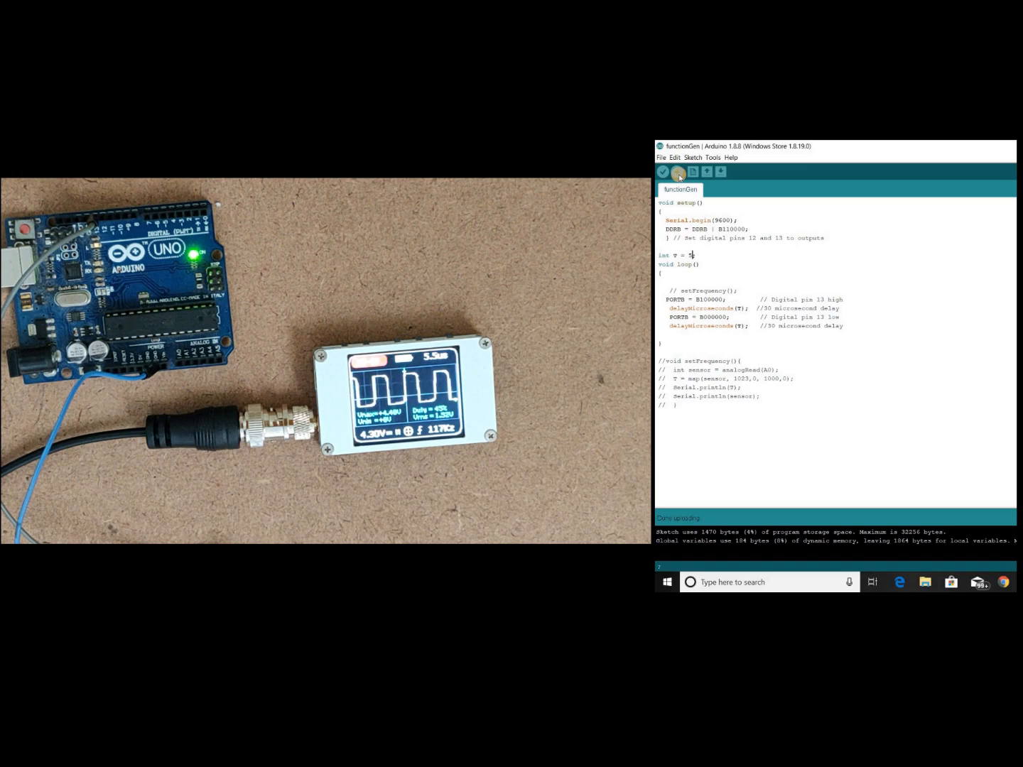
{"action": "type", "text": "5;"}
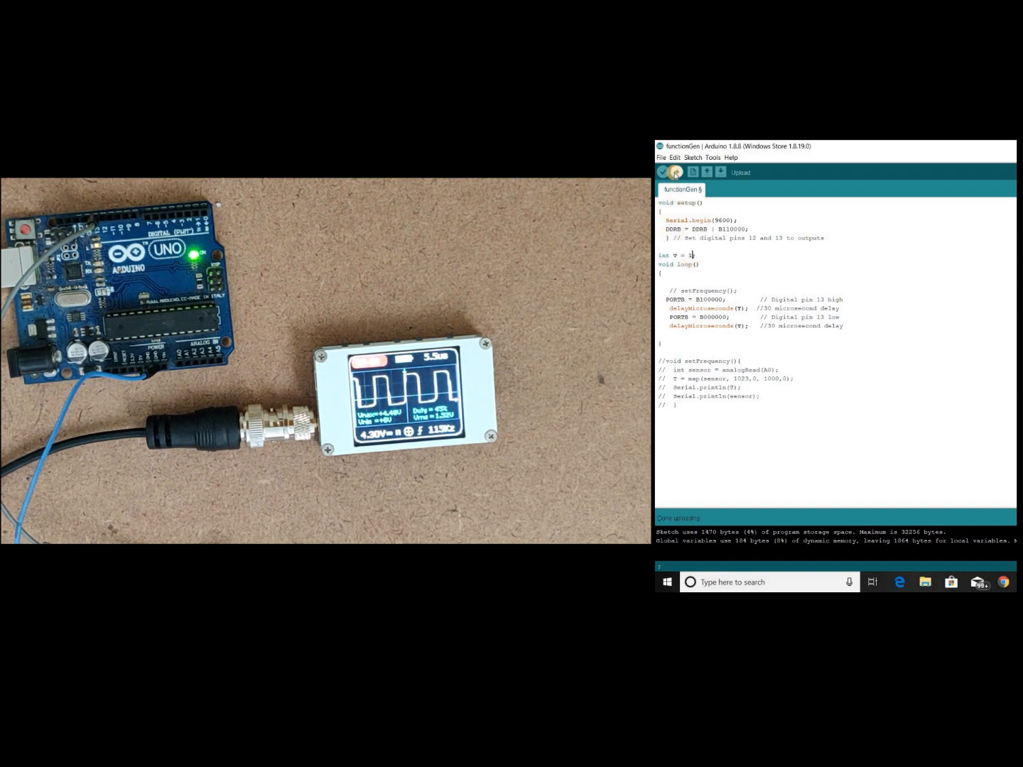
Recompile and upload functionGen with the edited delay value.
{"action": "left_click", "coordinate": [662, 172]}
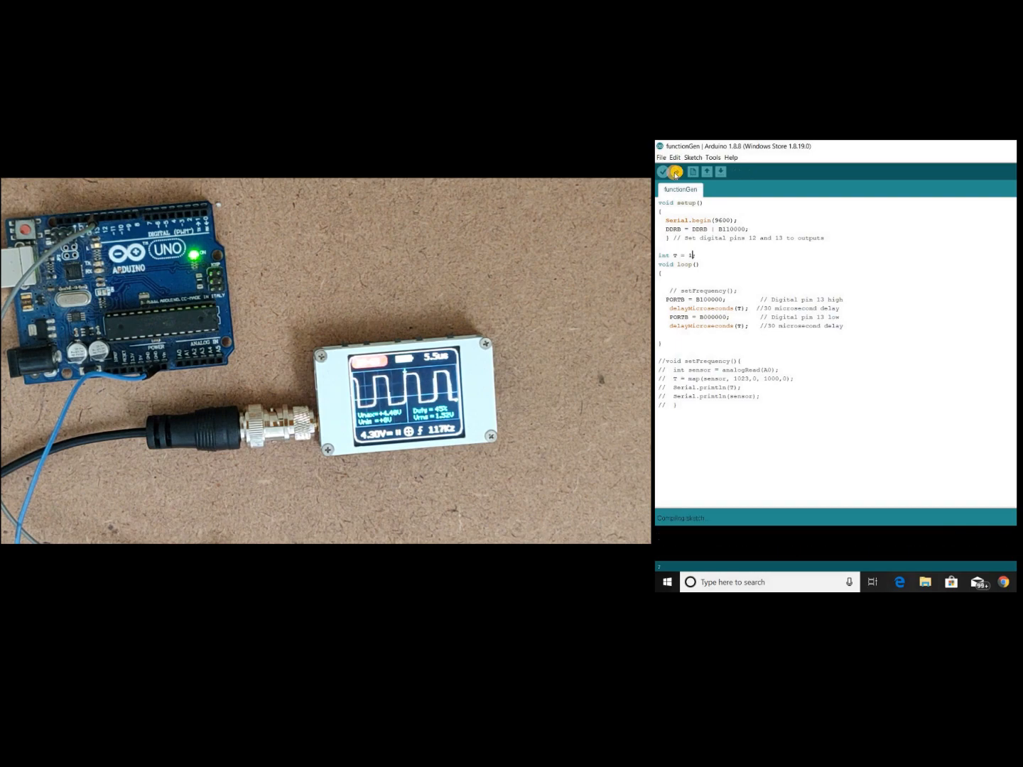
{"action": "left_click", "coordinate": [691, 172]}
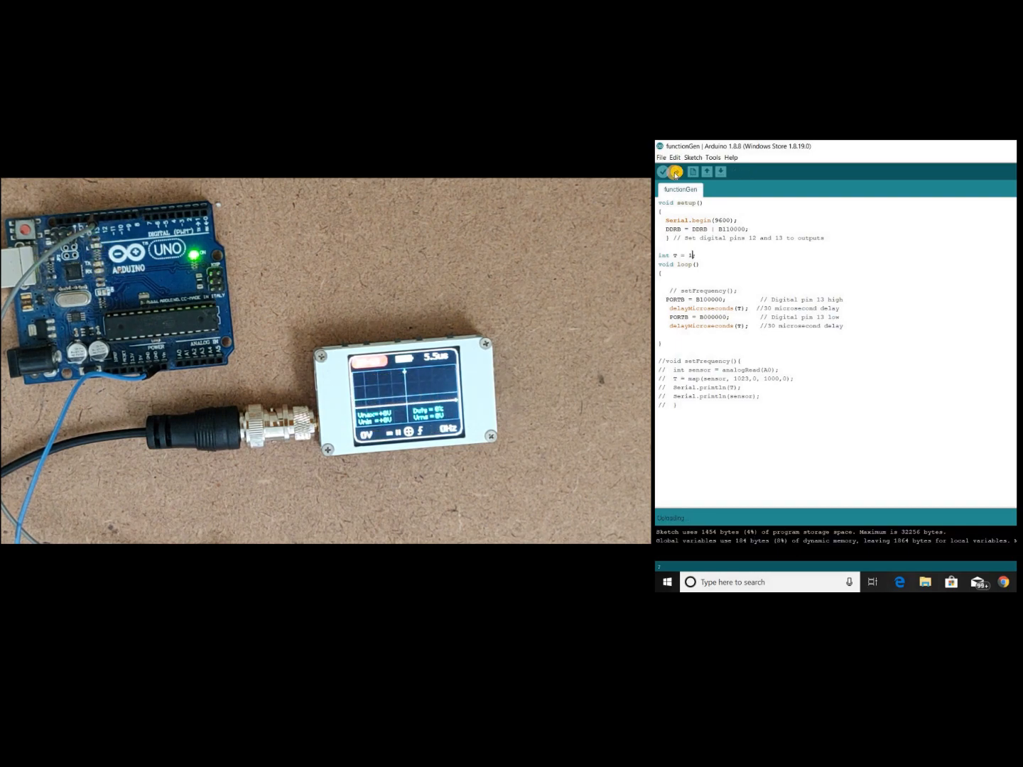